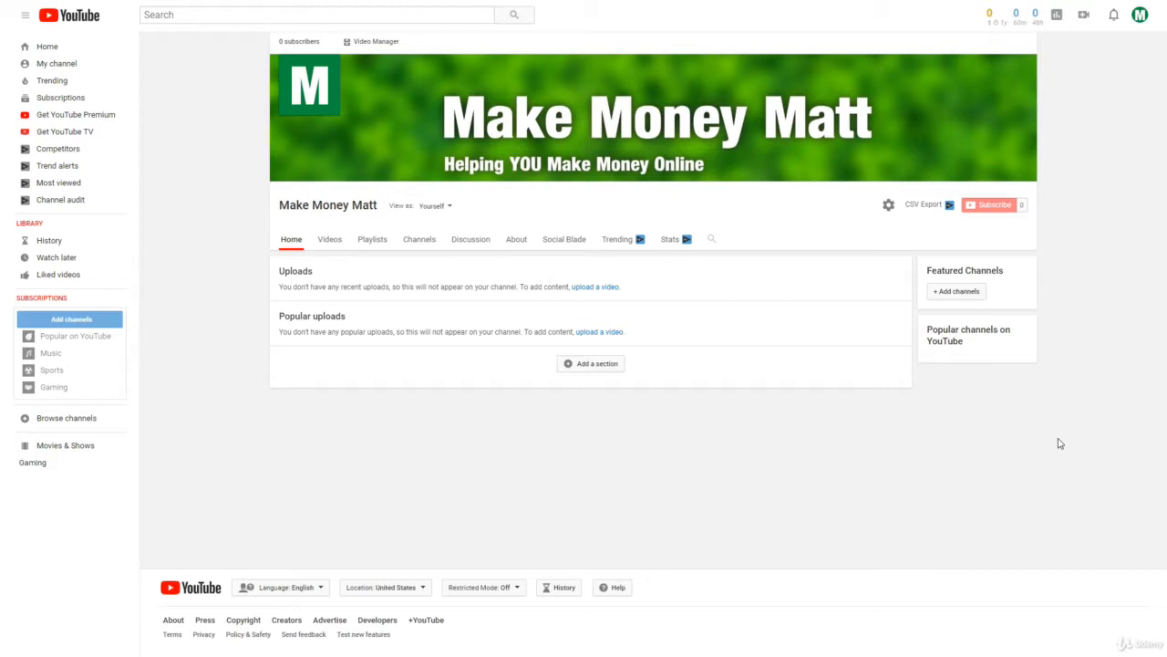
Open the channel's YouTube Studio dashboard and switch to Creator Studio Classic
left_click(1139, 14)
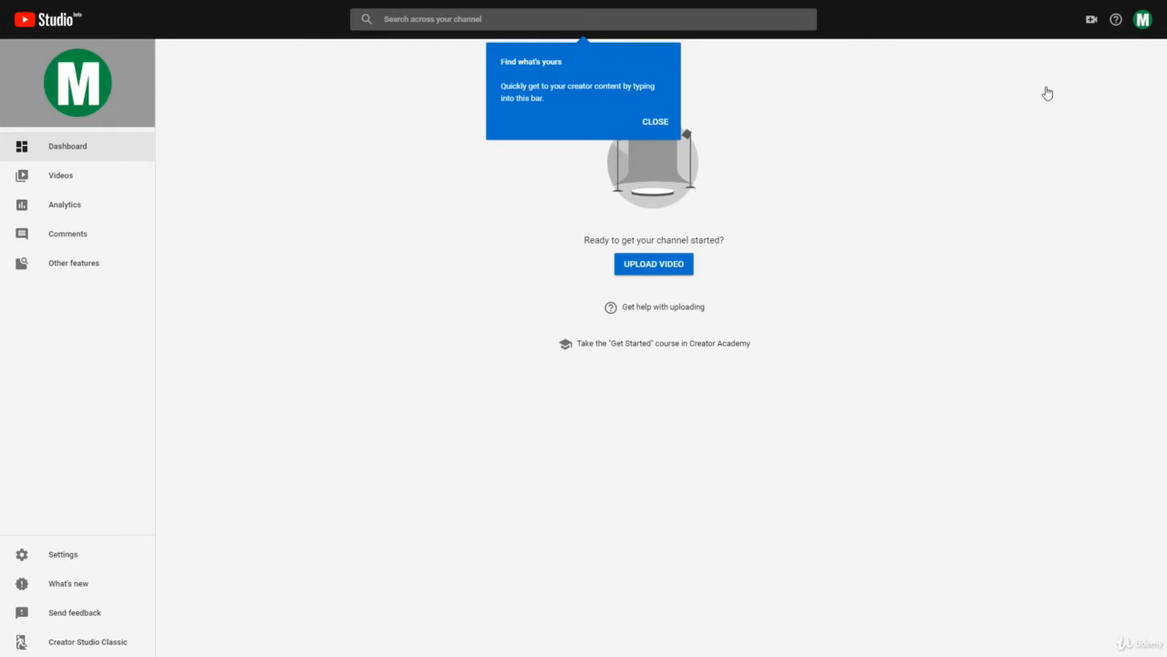
left_click(73, 263)
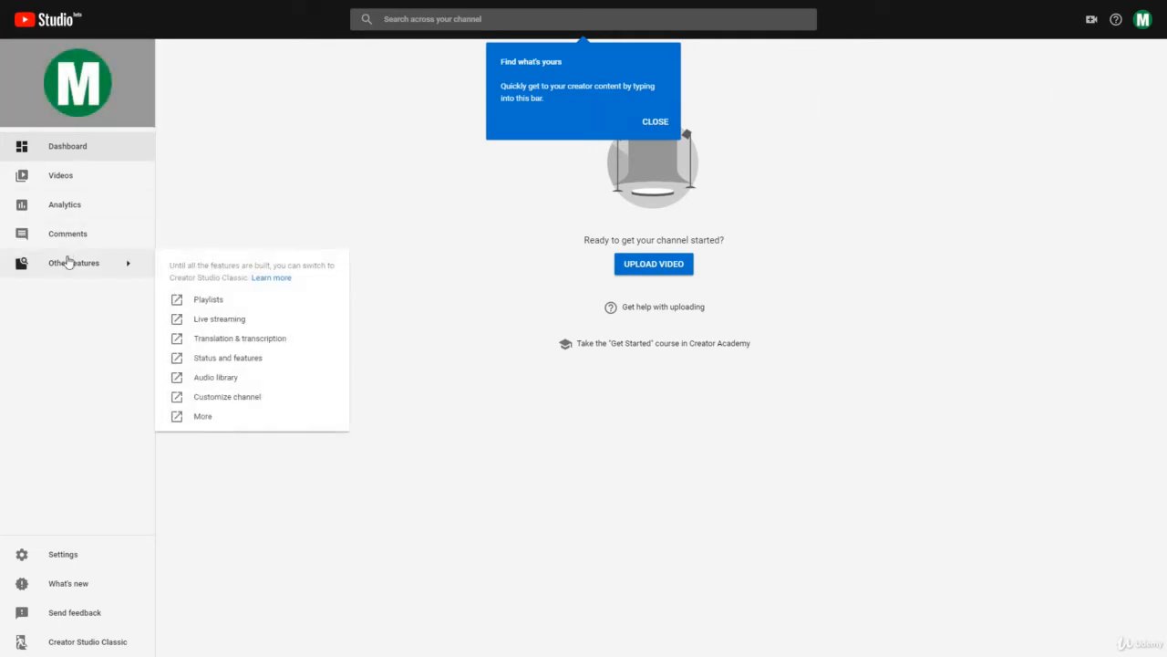
mouse_move(246, 320)
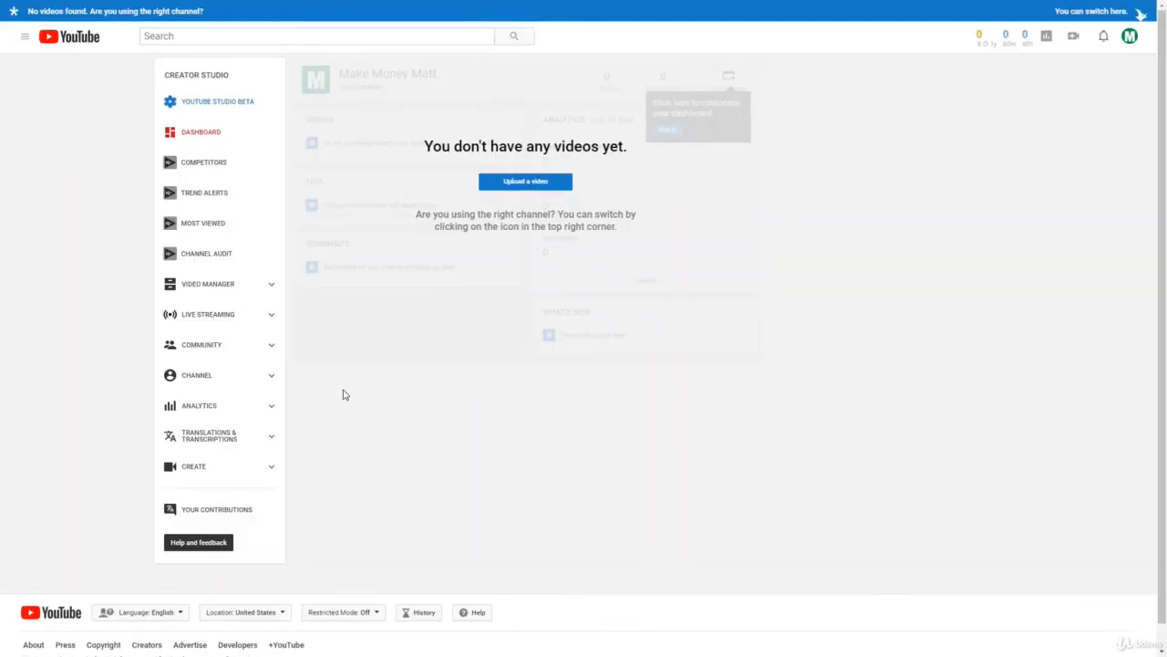
mouse_move(196, 378)
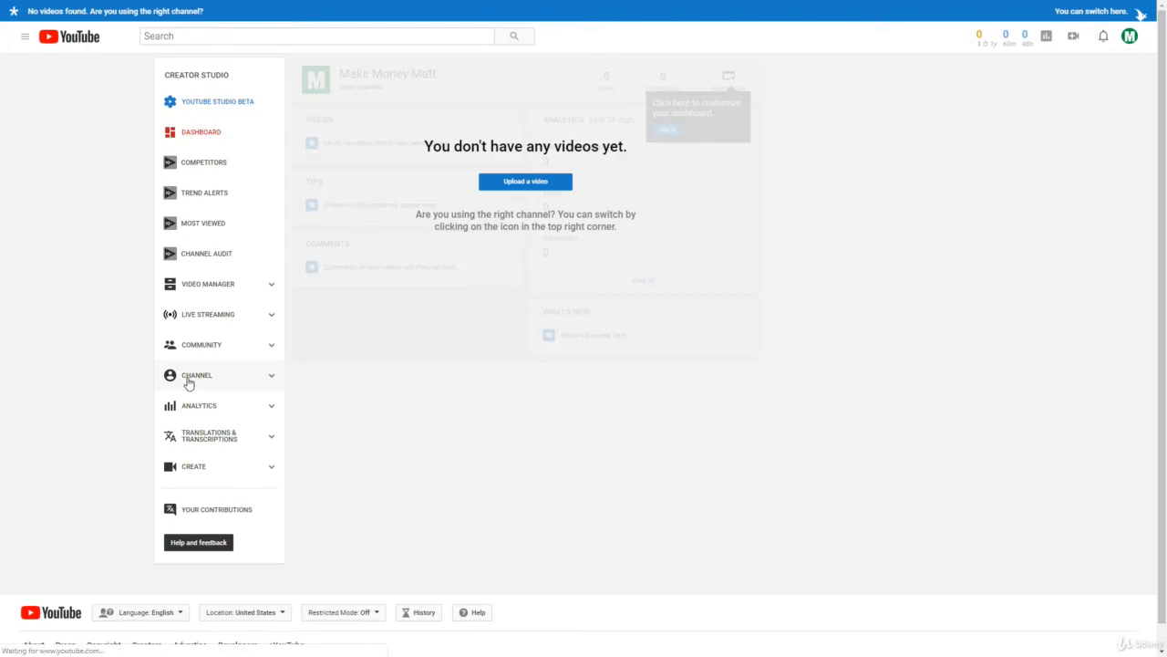
Expand the CHANNEL group in the sidebar to reach the Monetization page
left_click(197, 375)
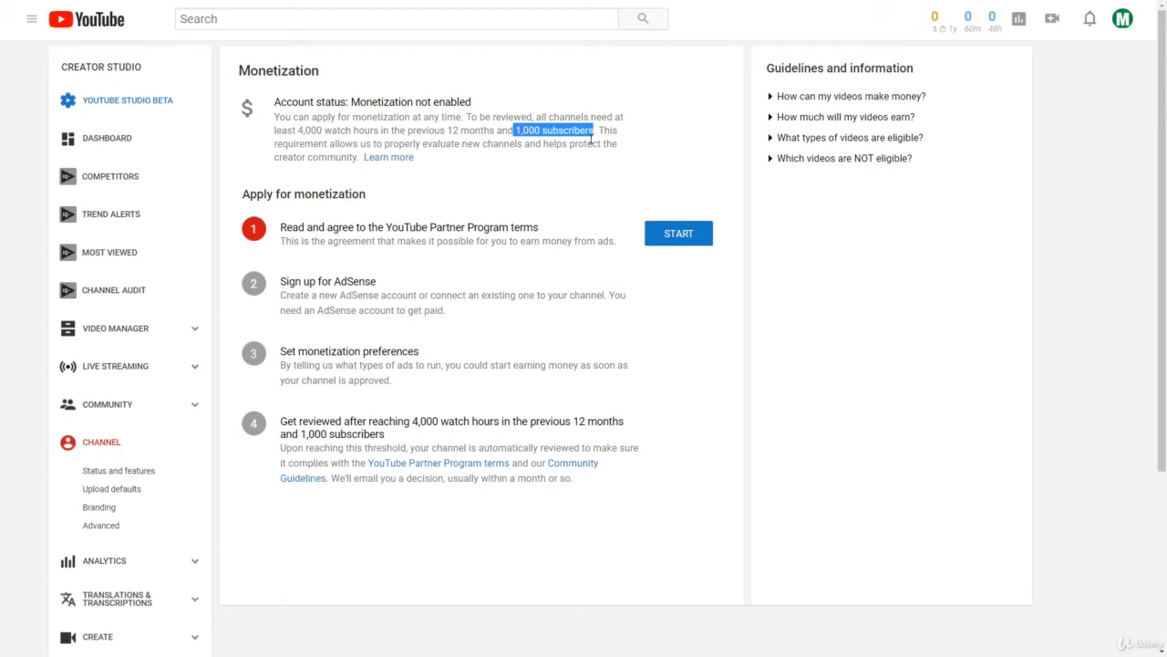
mouse_move(616, 231)
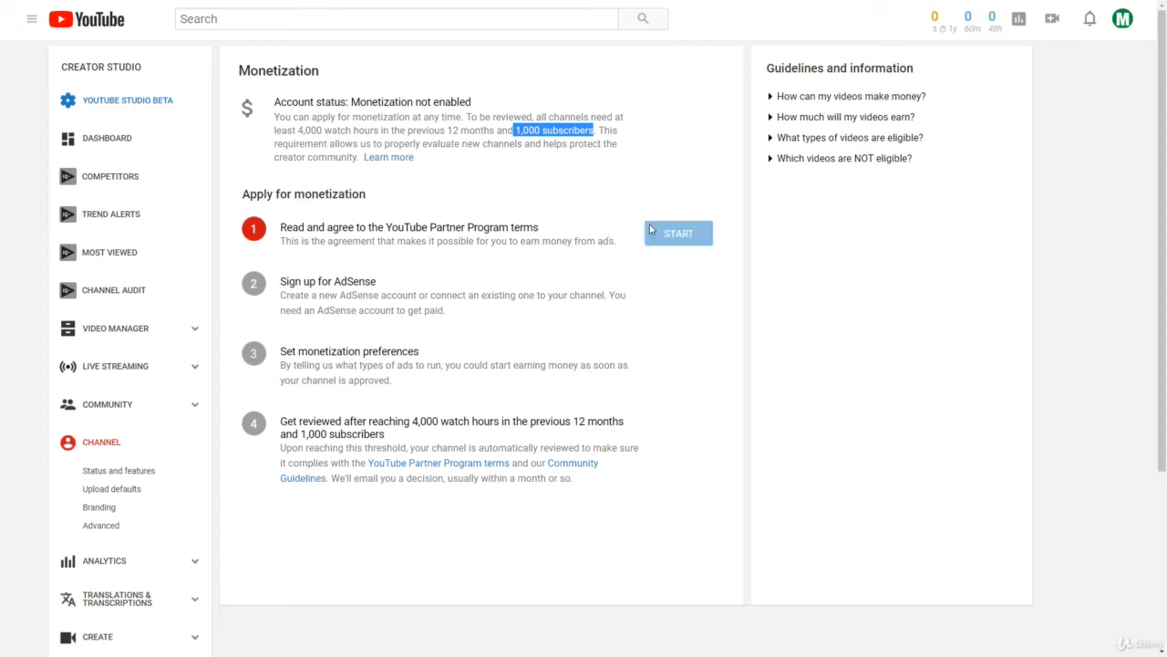
Start step 1 and tick the agreement not to click on your own ads
left_click(678, 232)
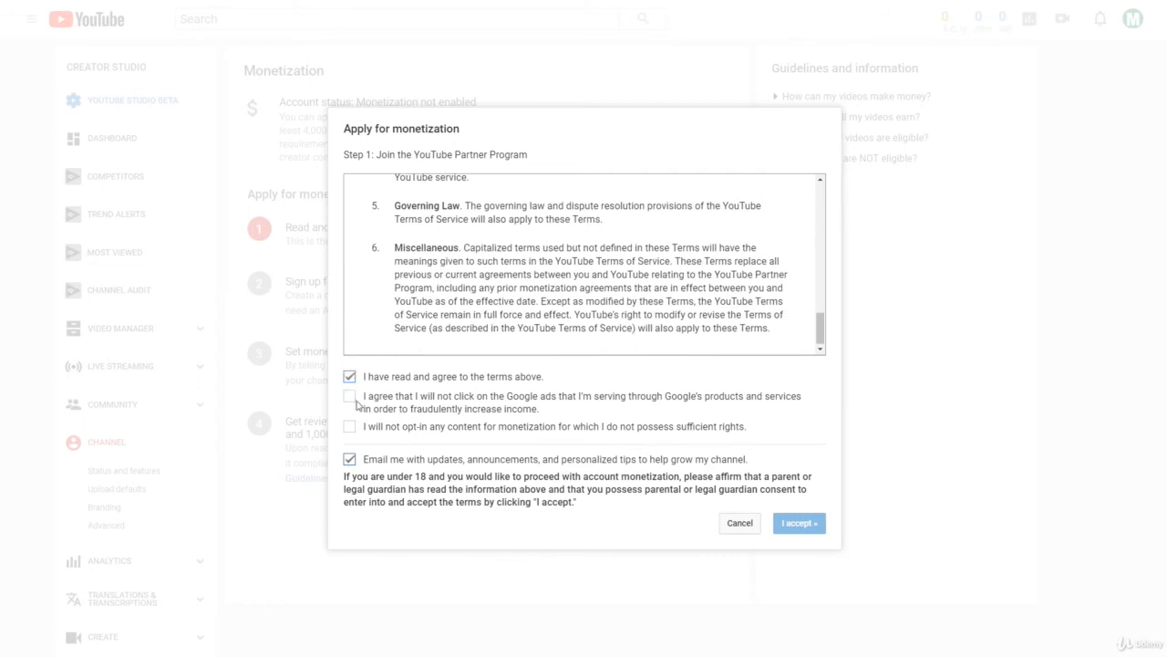
left_click(798, 522)
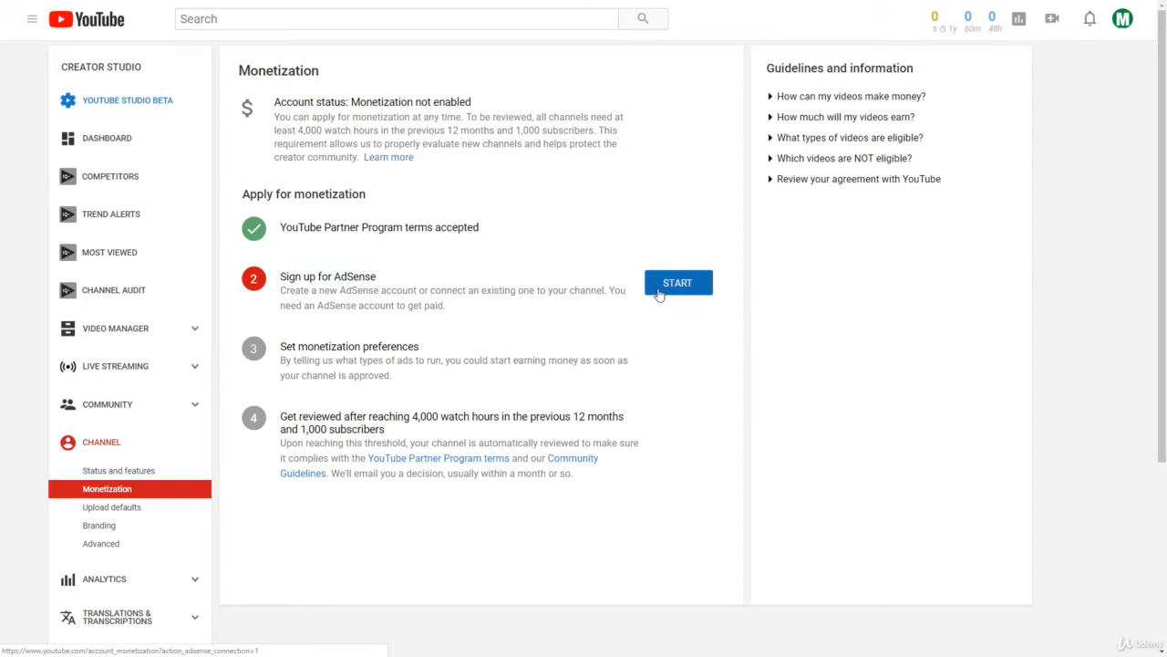
Start the Sign up for AdSense step and continue on to AdSense
left_click(678, 282)
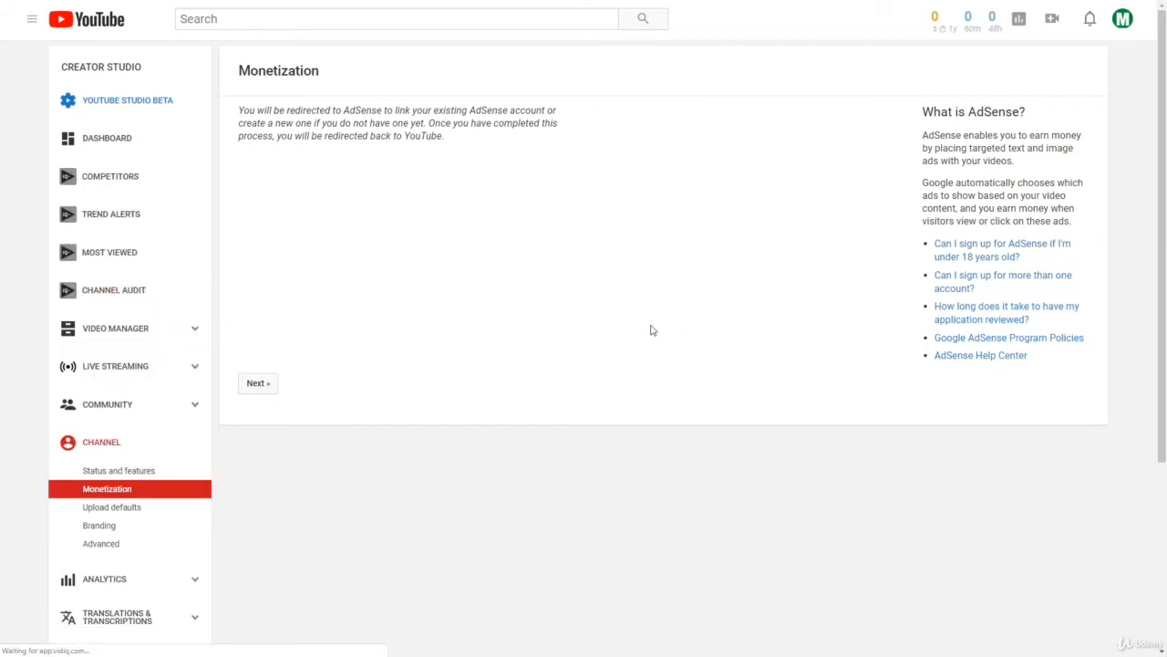
left_click(258, 382)
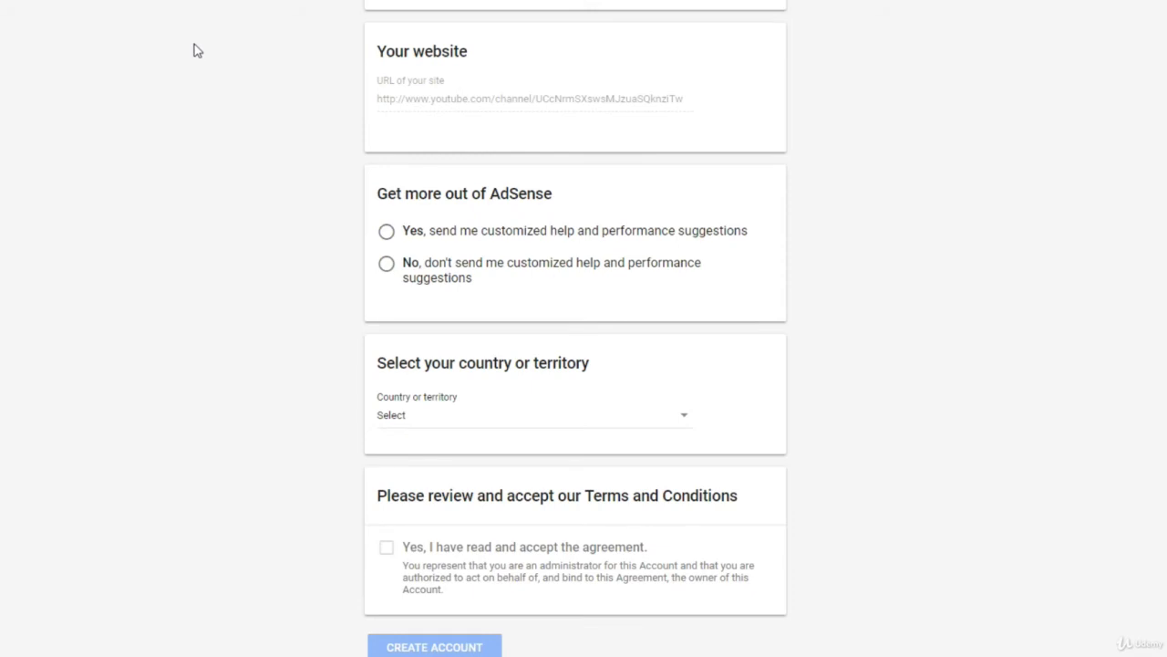
Choose United States as the country and accept the AdSense agreement
left_click(385, 263)
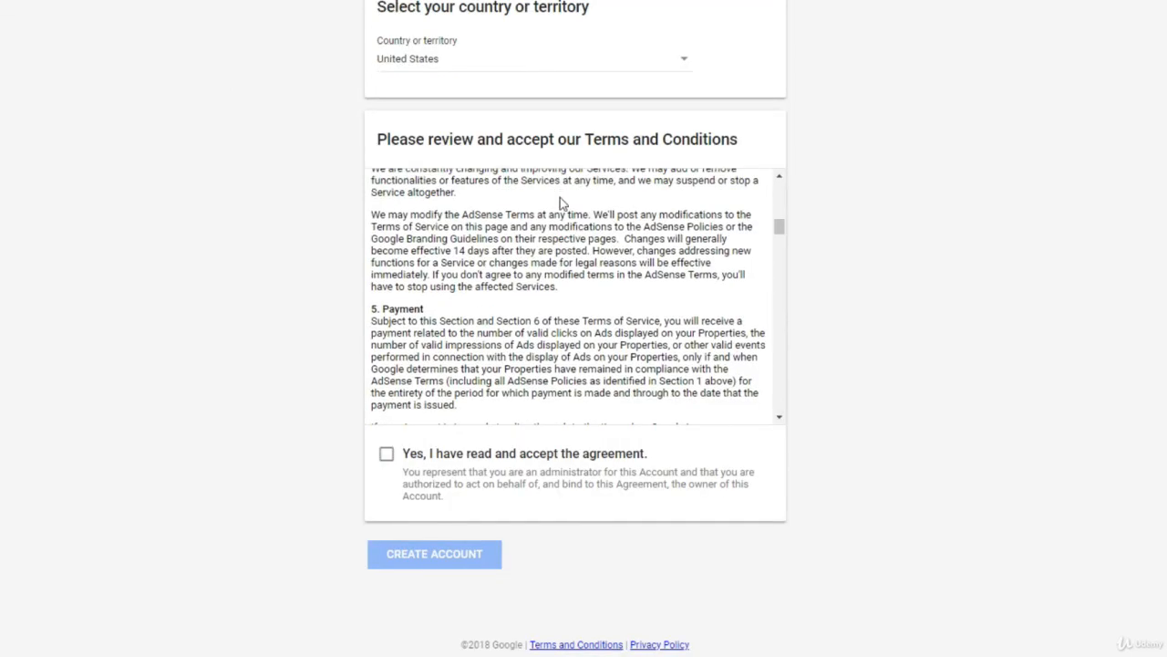
left_click(387, 454)
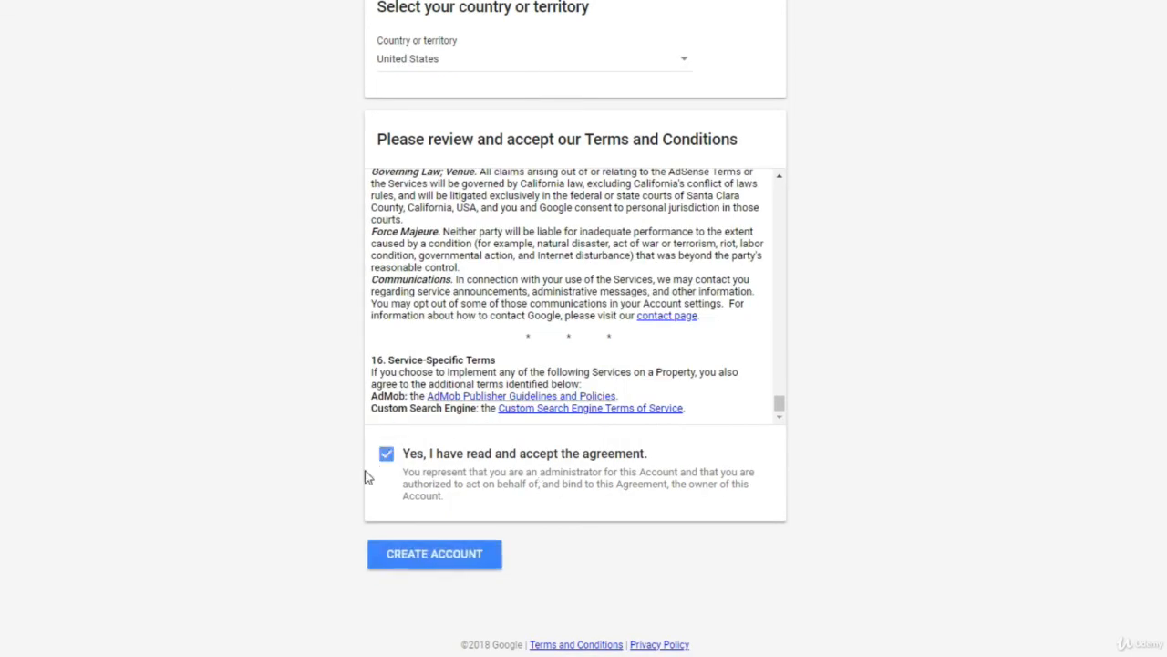
mouse_move(236, 461)
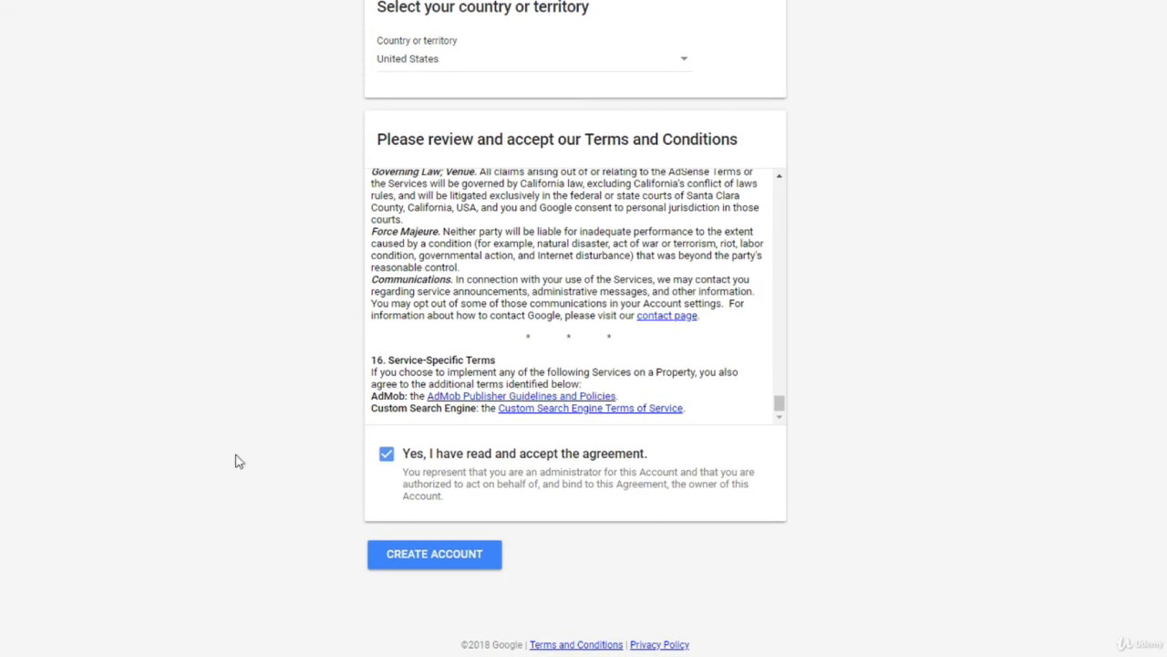
left_click(434, 554)
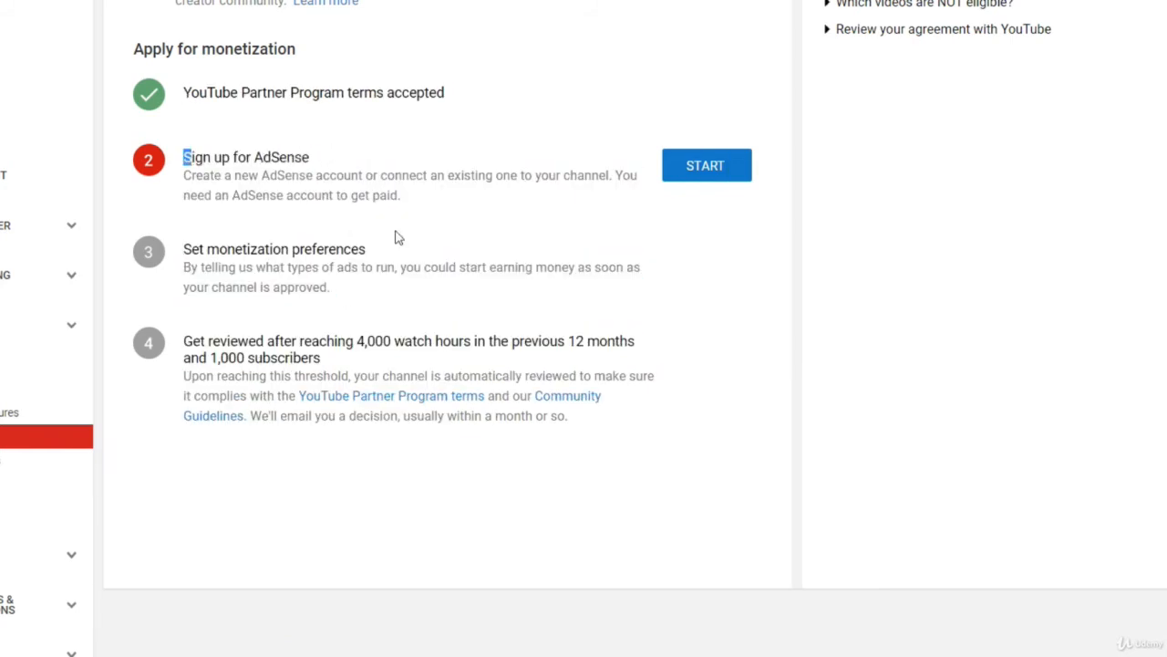